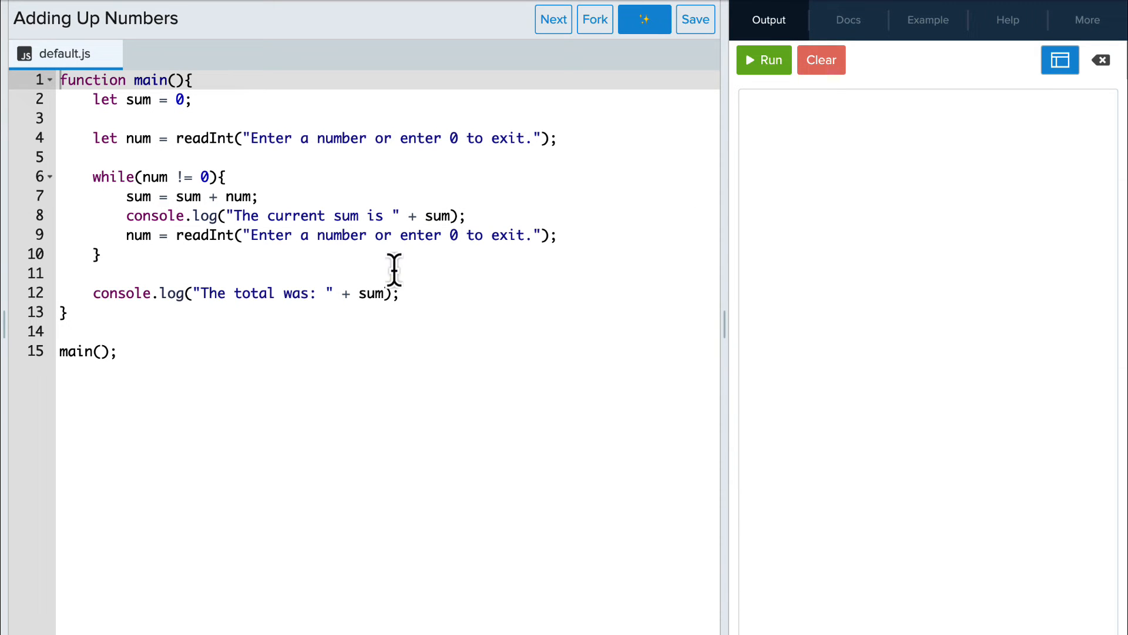
{"action": "mouse_move", "coordinate": [272, 252]}
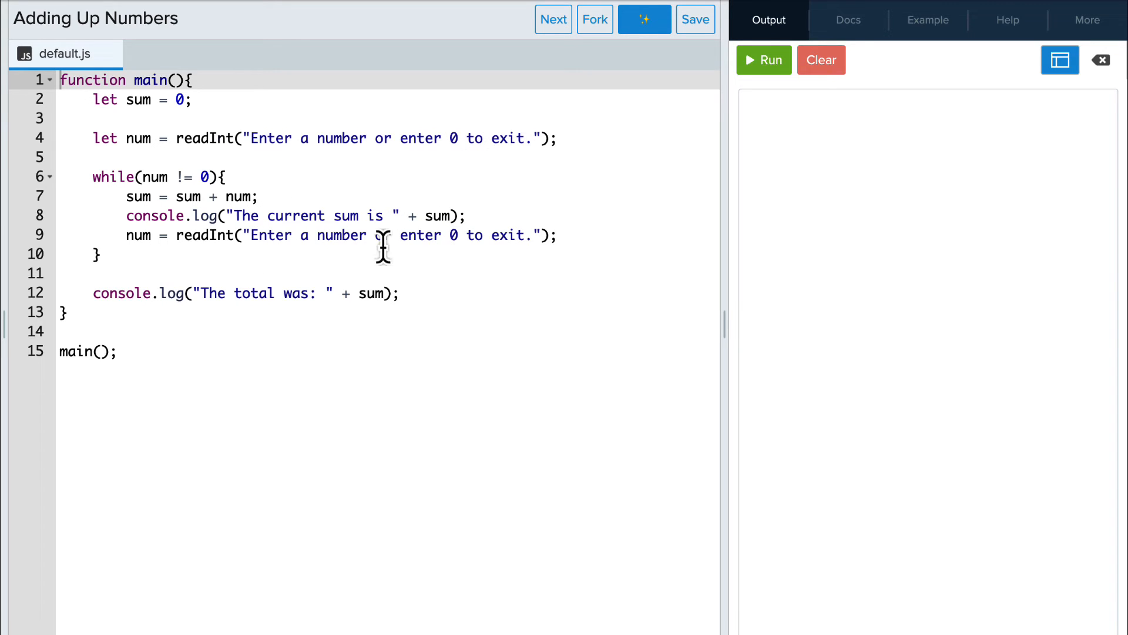
{"action": "mouse_move", "coordinate": [480, 271]}
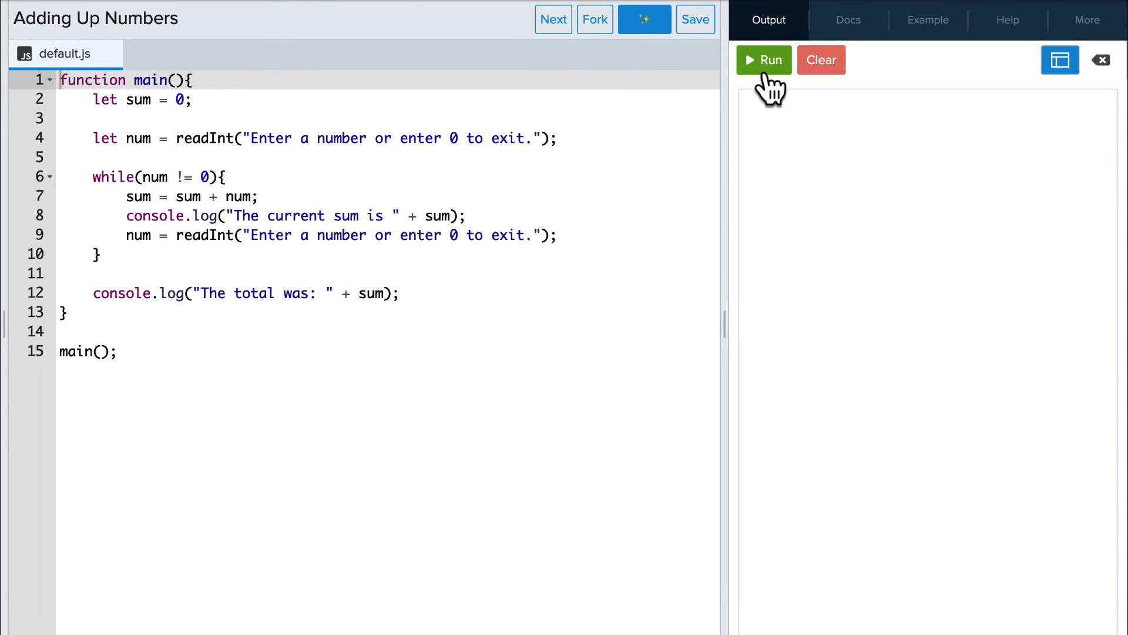
Step: Run the program and enter 4, 5, 6, then 0, confirming sums 4, 9, 15 and total 15
{"action": "left_click", "coordinate": [763, 60]}
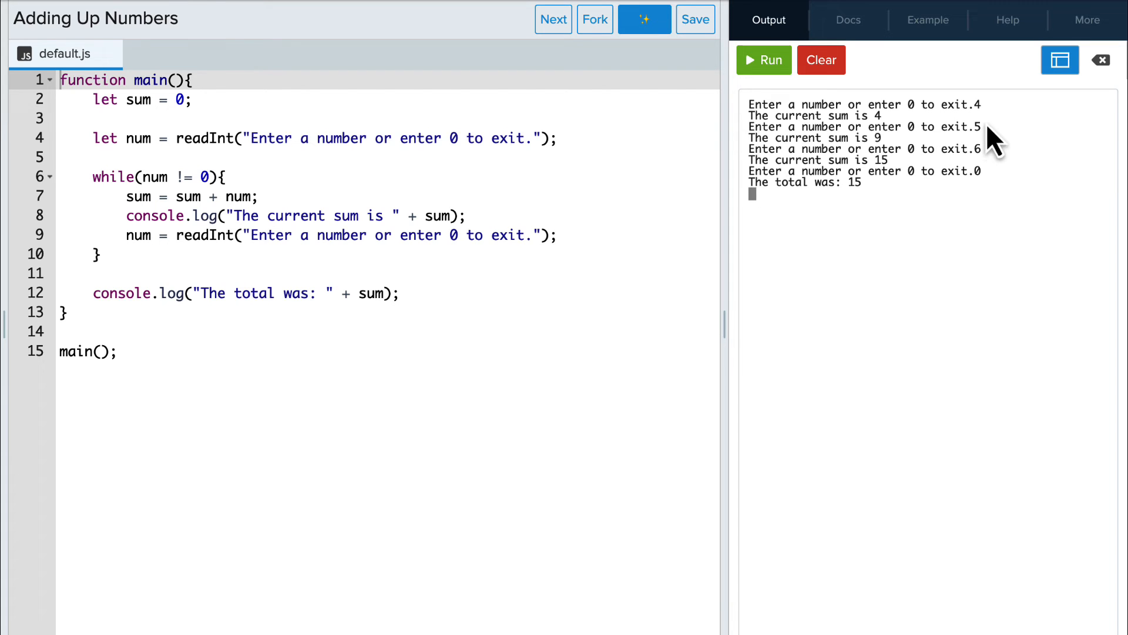
{"action": "mouse_move", "coordinate": [908, 161]}
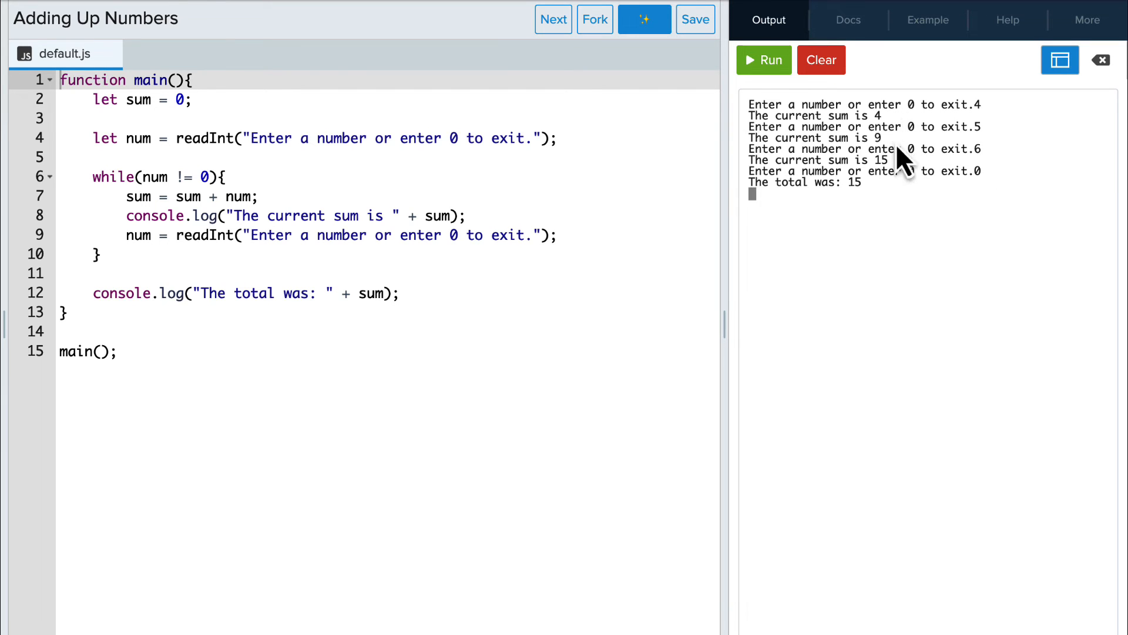
{"action": "mouse_move", "coordinate": [938, 206]}
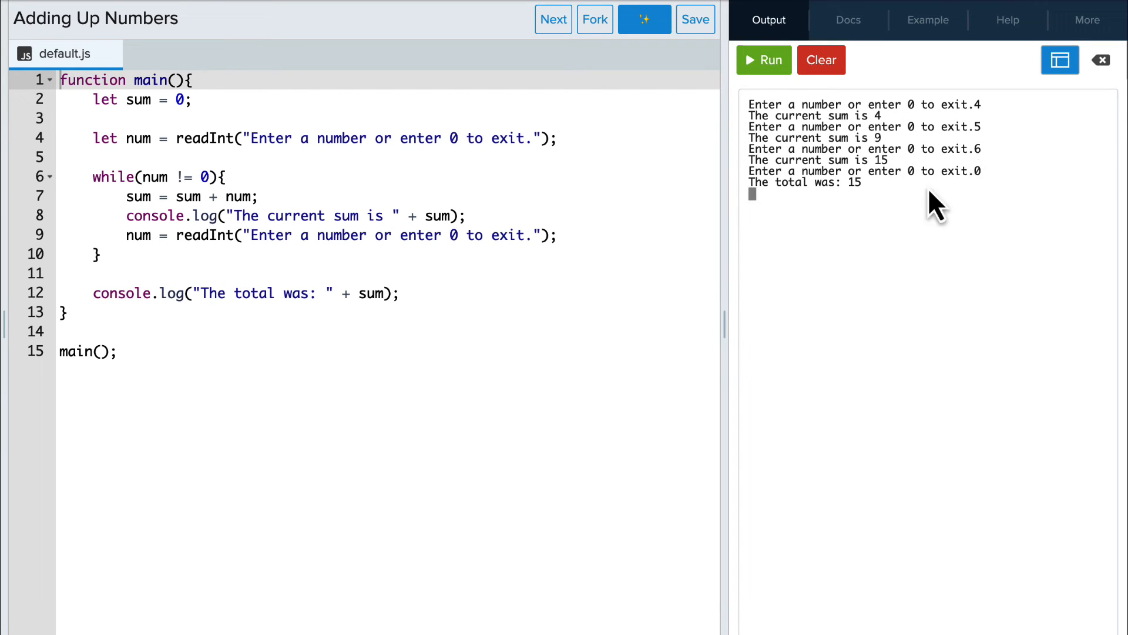
{"action": "mouse_move", "coordinate": [532, 204]}
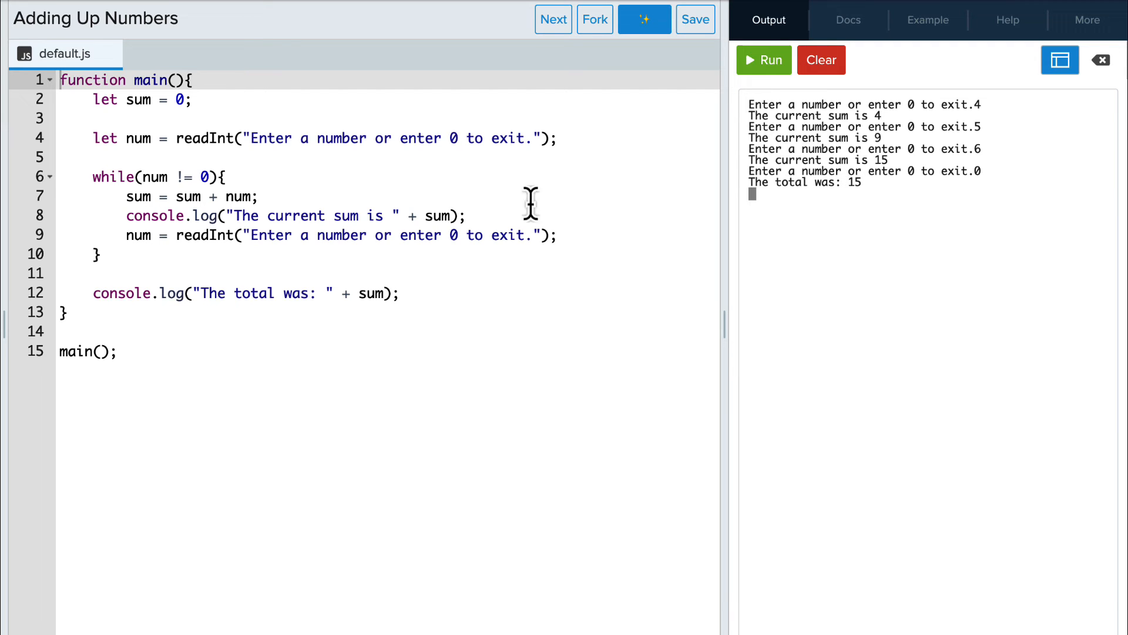
{"action": "mouse_move", "coordinate": [89, 138]}
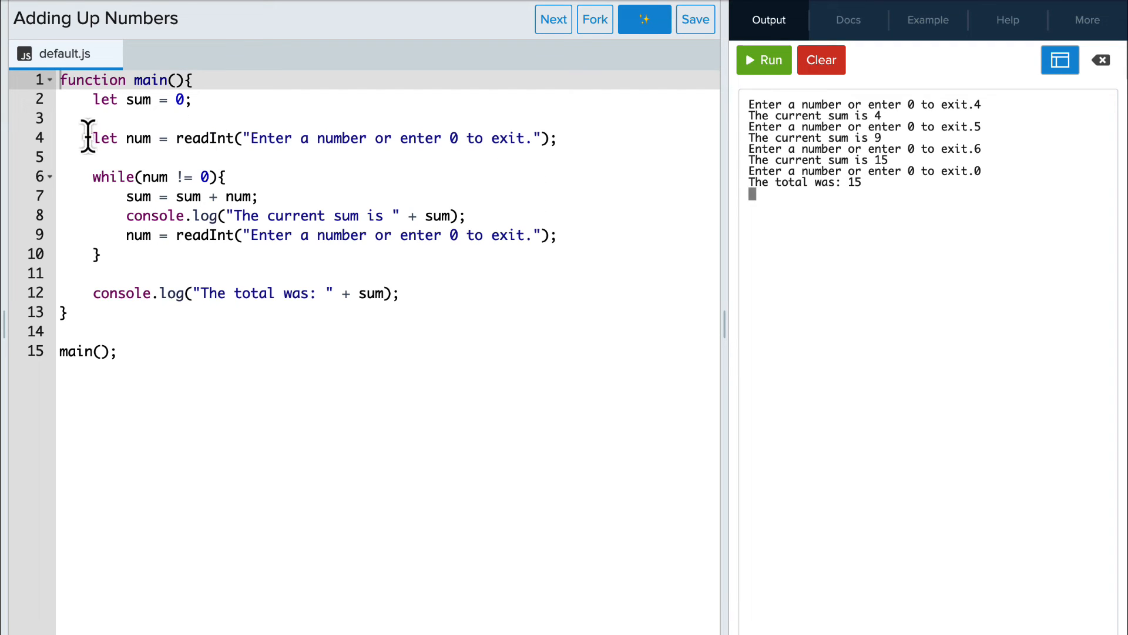
{"action": "mouse_move", "coordinate": [564, 138]}
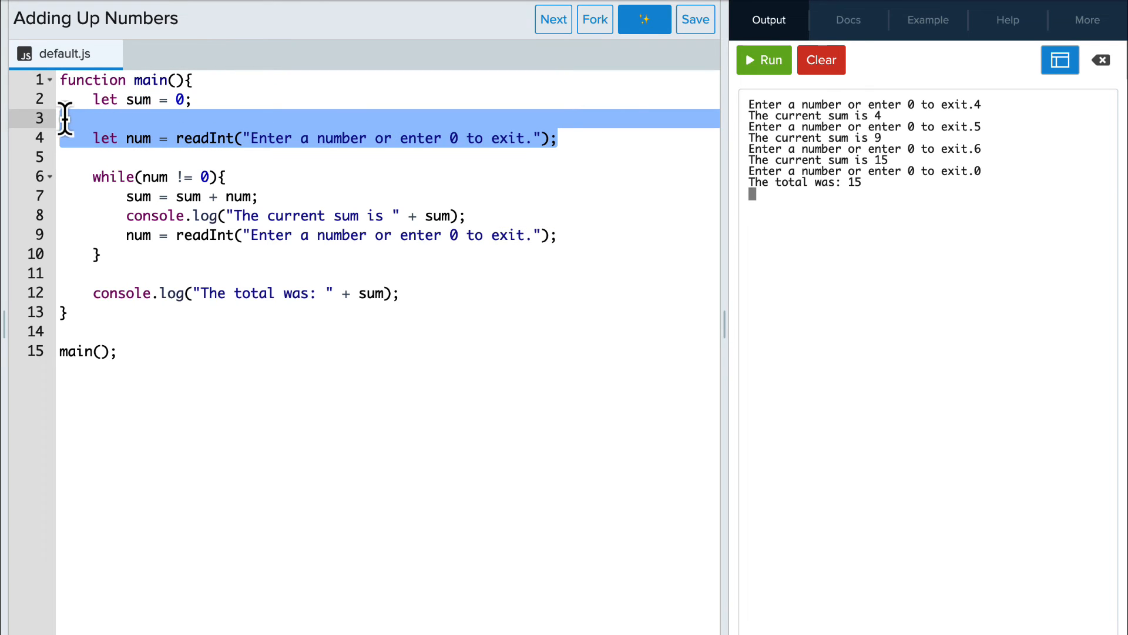
Step: Delete the pre-loop readInt line and replace the condition num != 0 with true
{"action": "key", "text": "Delete"}
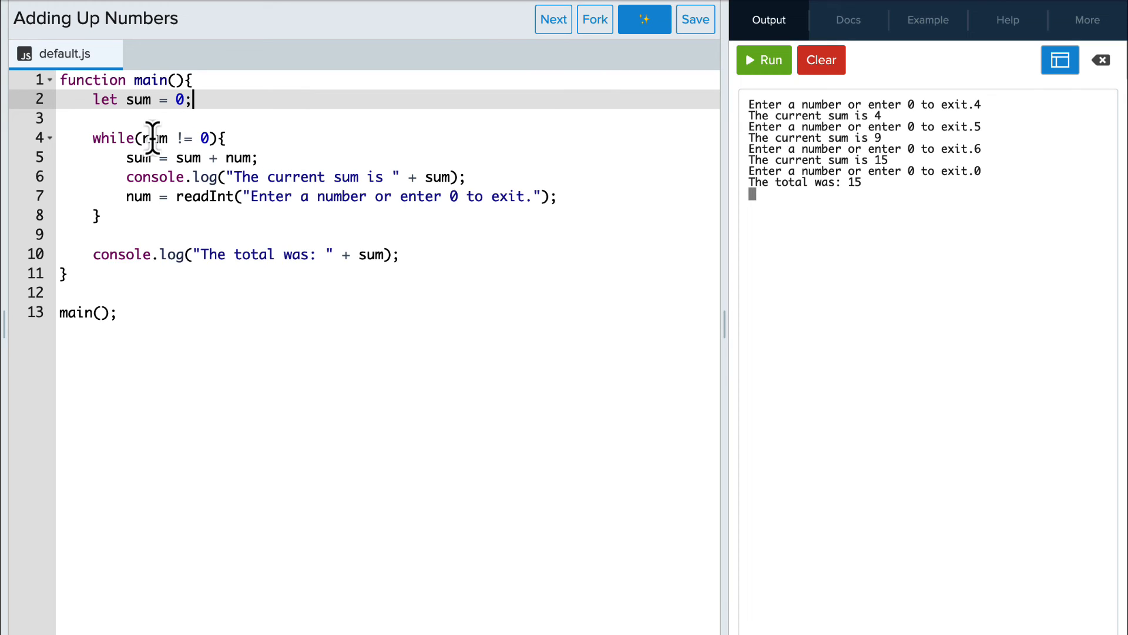
{"action": "double_click", "coordinate": [153, 138]}
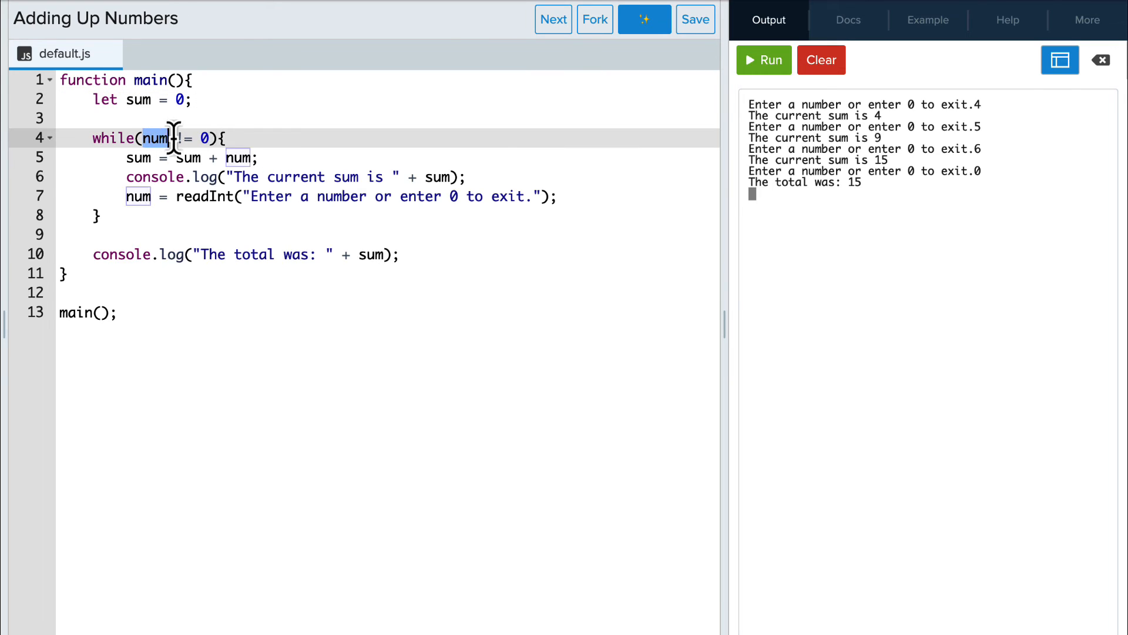
{"action": "type", "text": "true"}
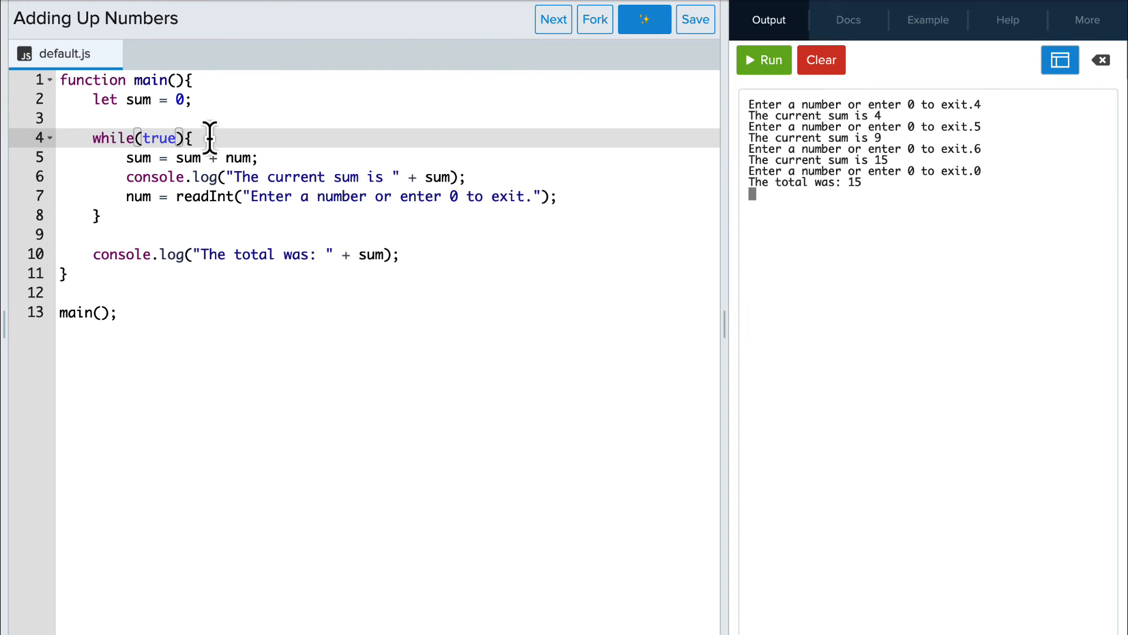
{"action": "mouse_move", "coordinate": [396, 253]}
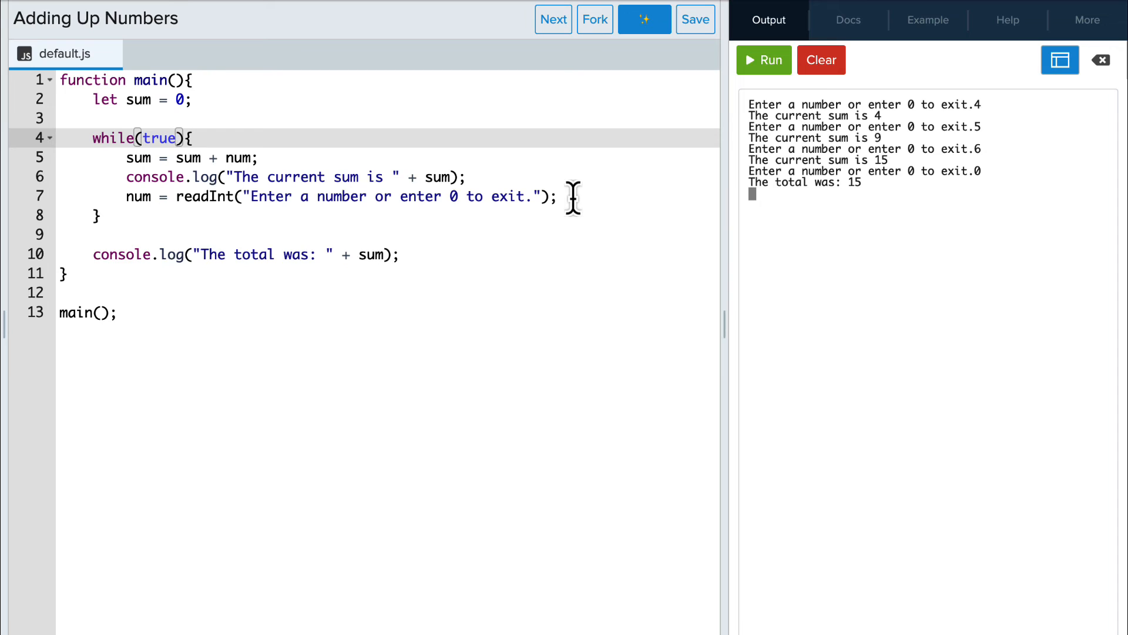
{"action": "mouse_move", "coordinate": [123, 163]}
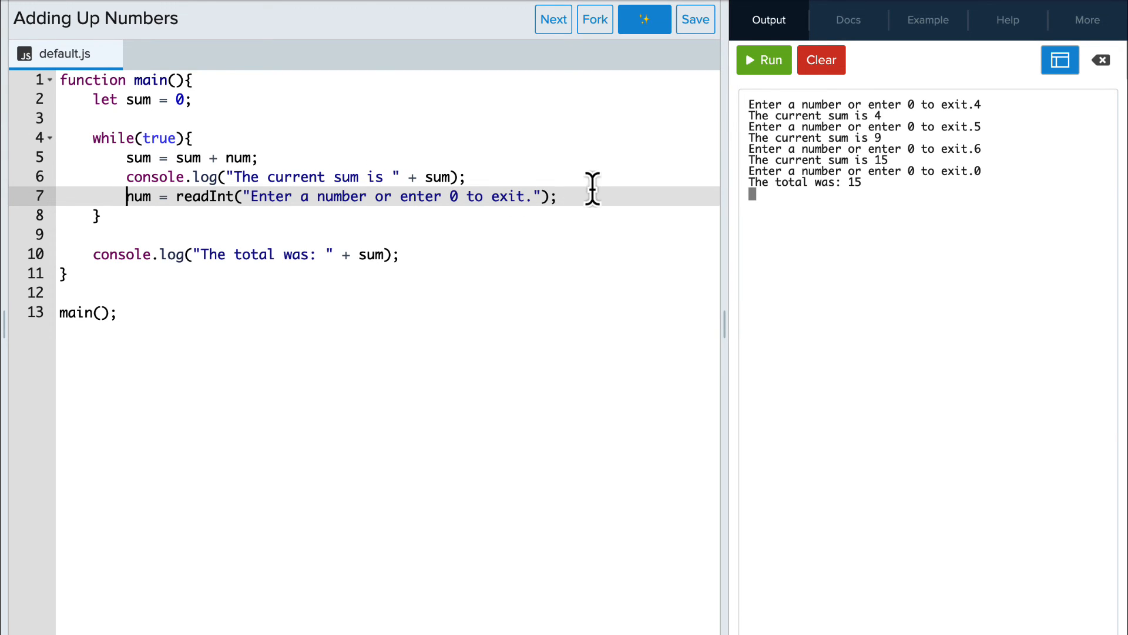
Step: Add an if (num == 0) { break; } block after the readInt line inside the loop
{"action": "key", "text": "Enter"}
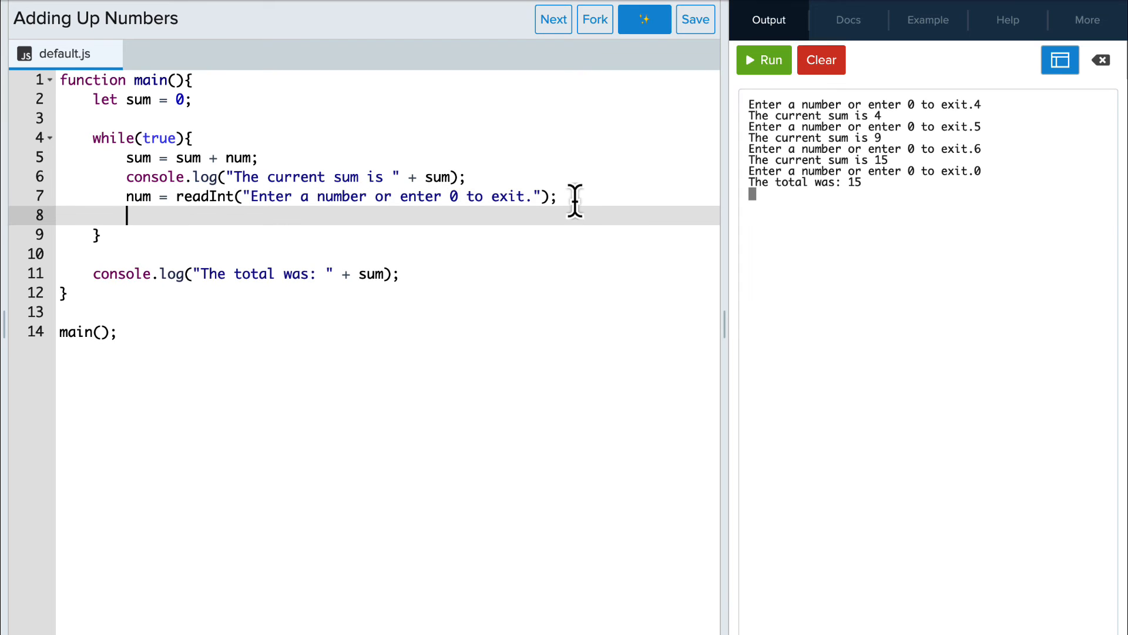
{"action": "type", "text": "if"}
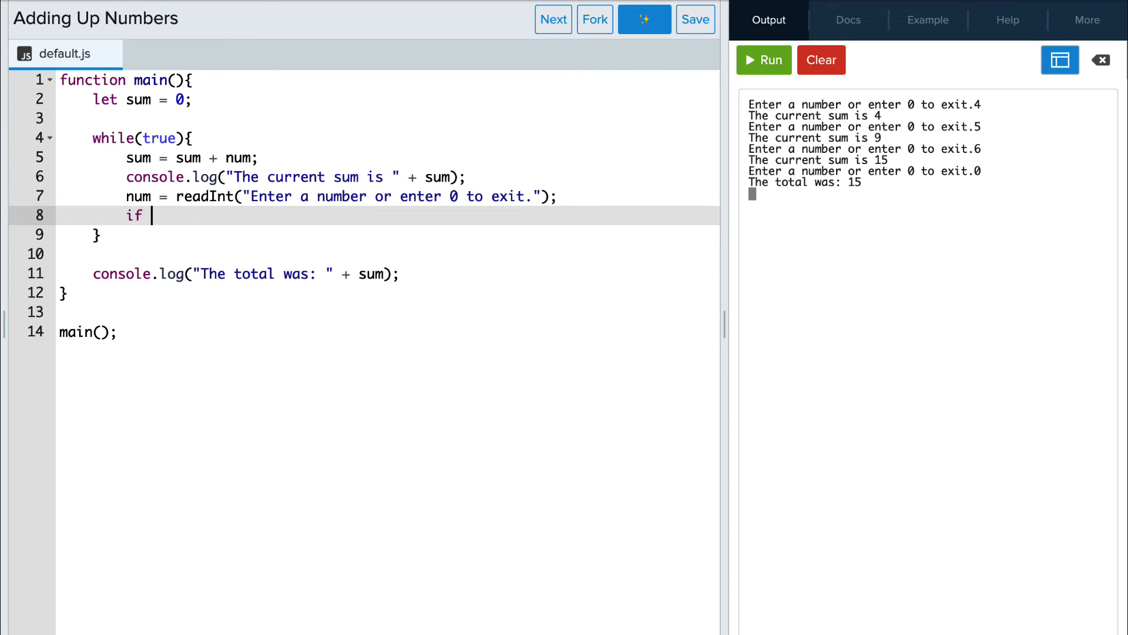
{"action": "type", "text": "(n)"}
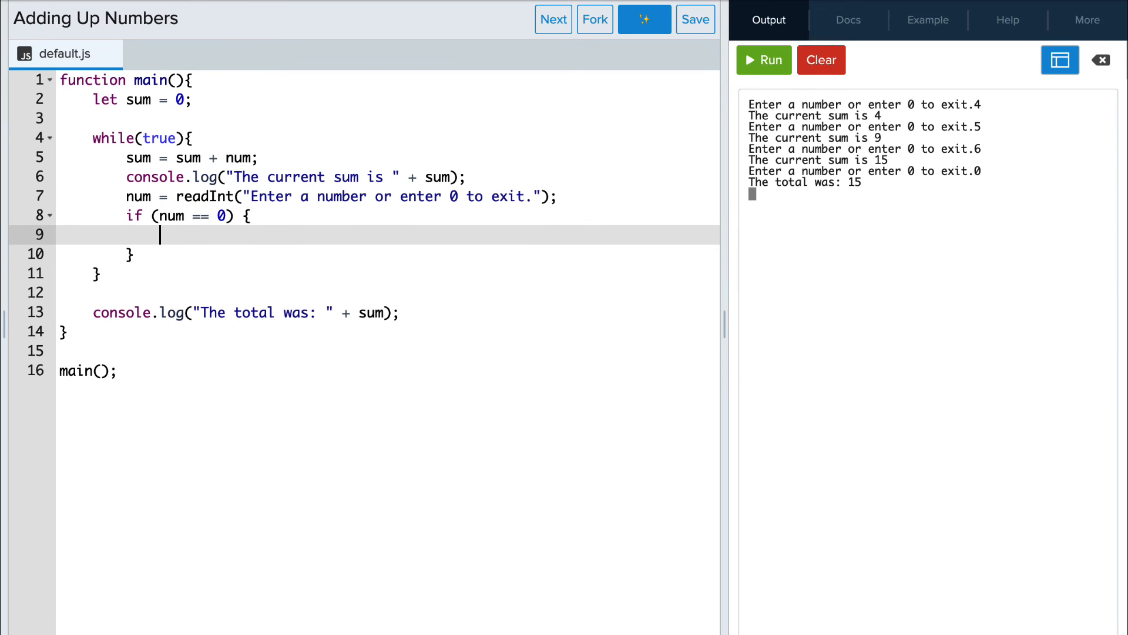
{"action": "type", "text": "break"}
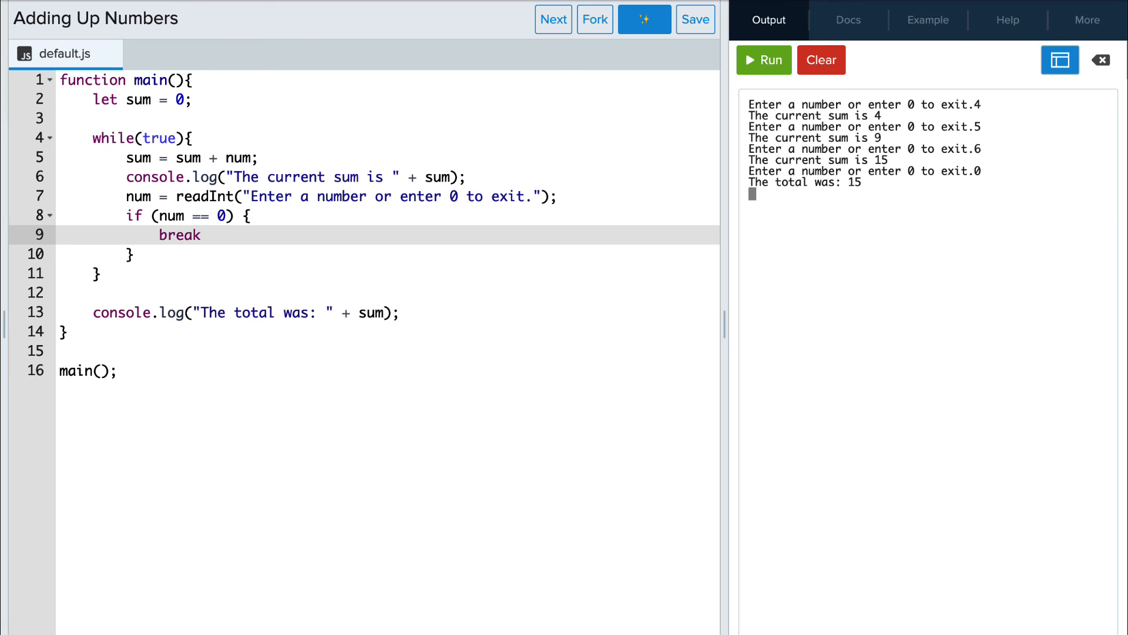
{"action": "type", "text": ";"}
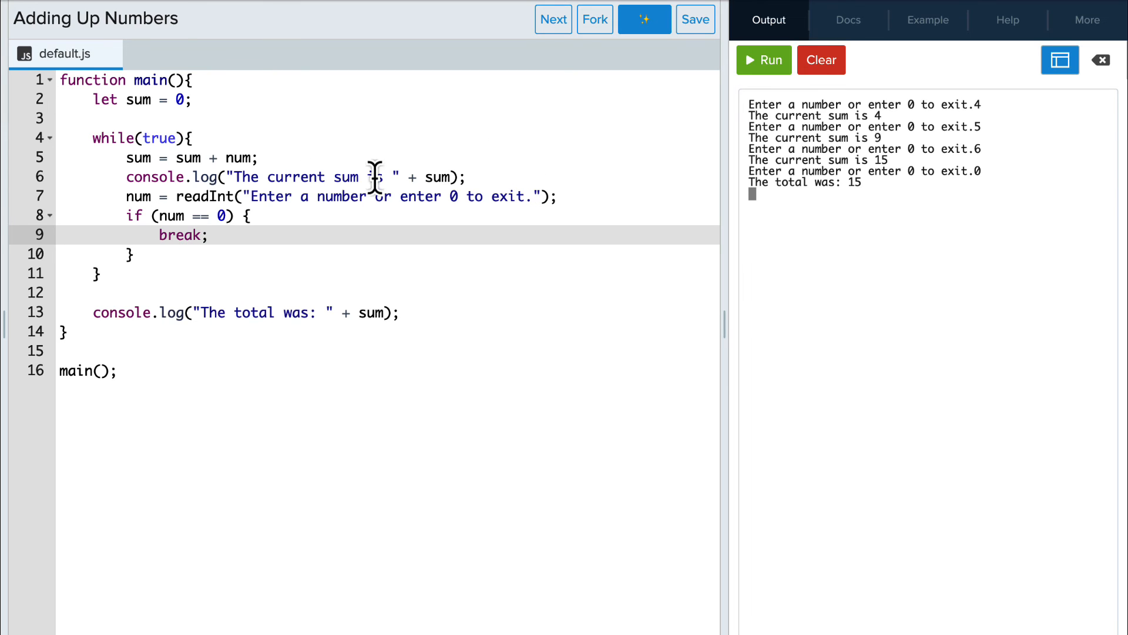
{"action": "mouse_move", "coordinate": [225, 219]}
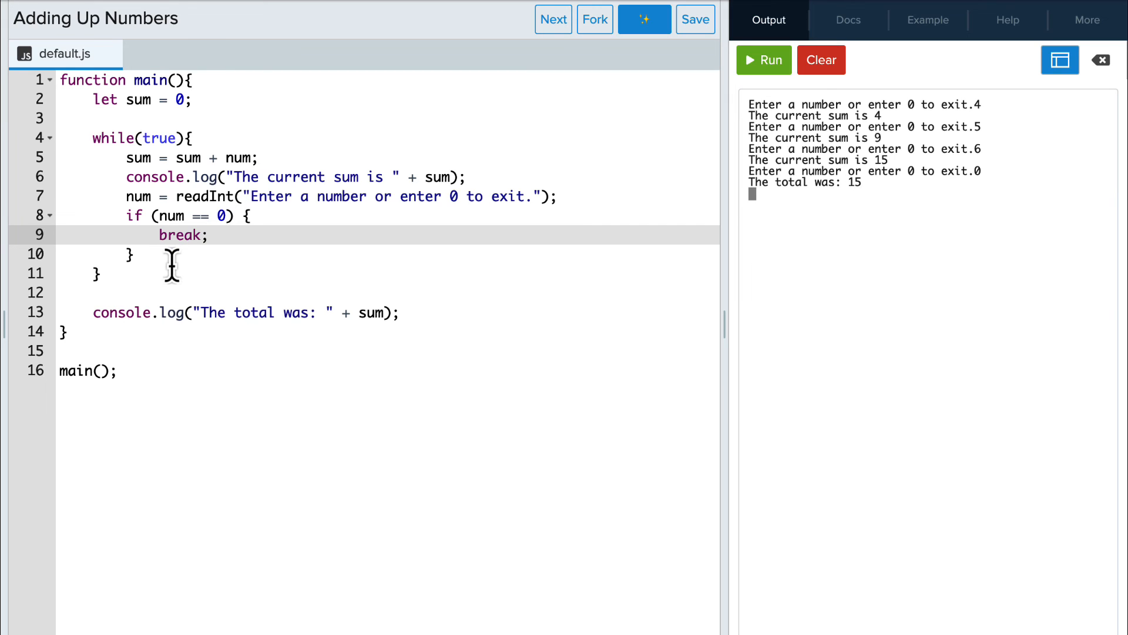
{"action": "mouse_move", "coordinate": [330, 228]}
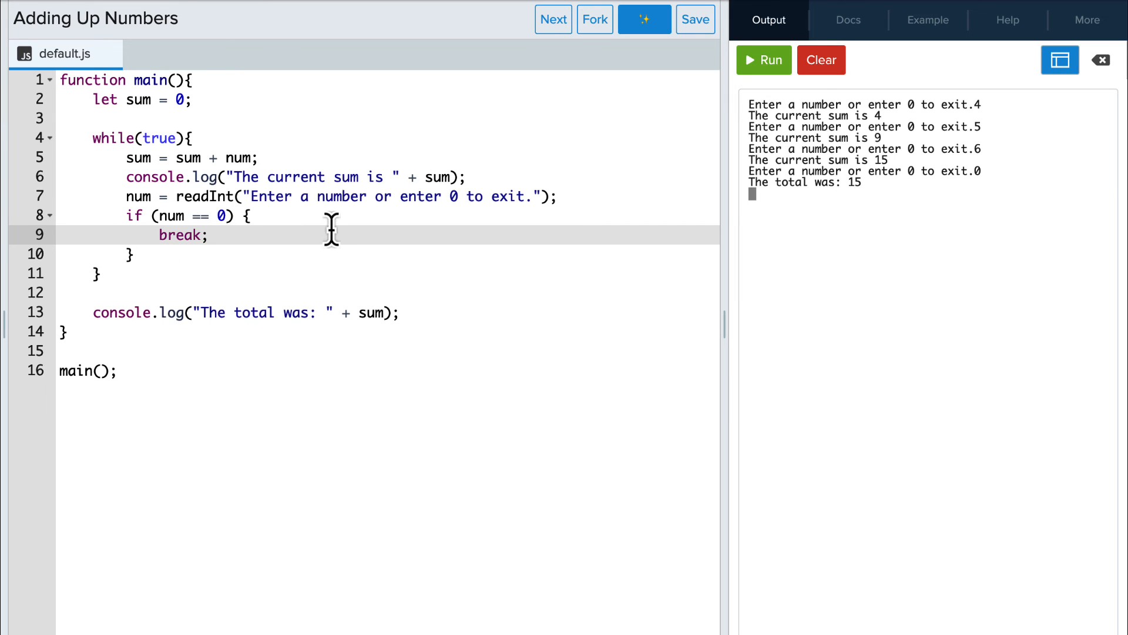
{"action": "key", "text": "Enter"}
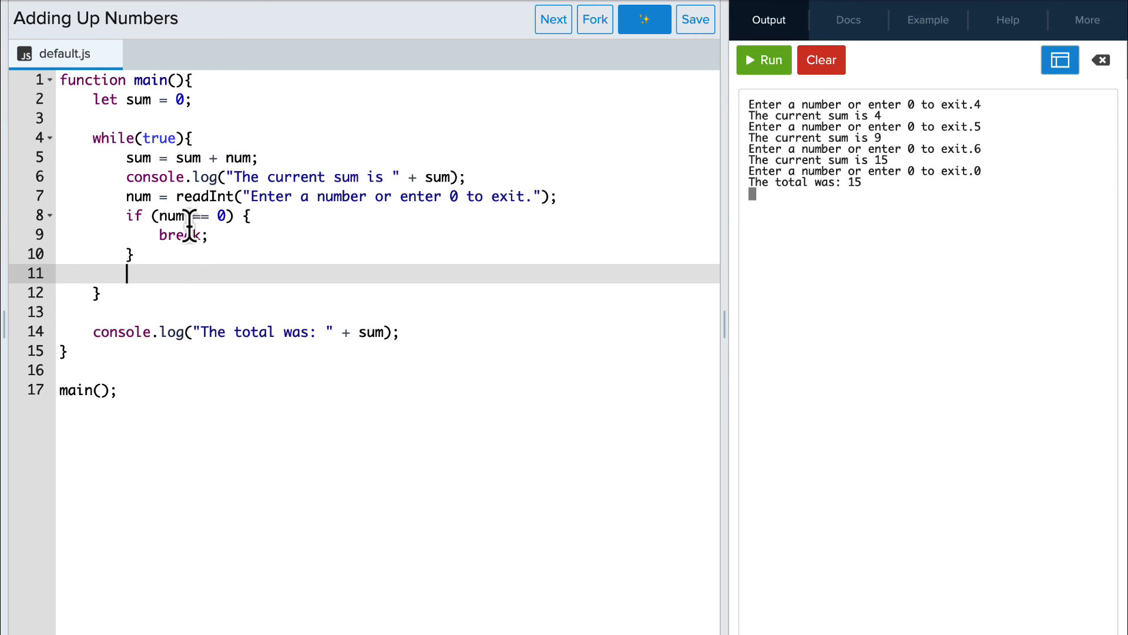
{"action": "mouse_move", "coordinate": [180, 157]}
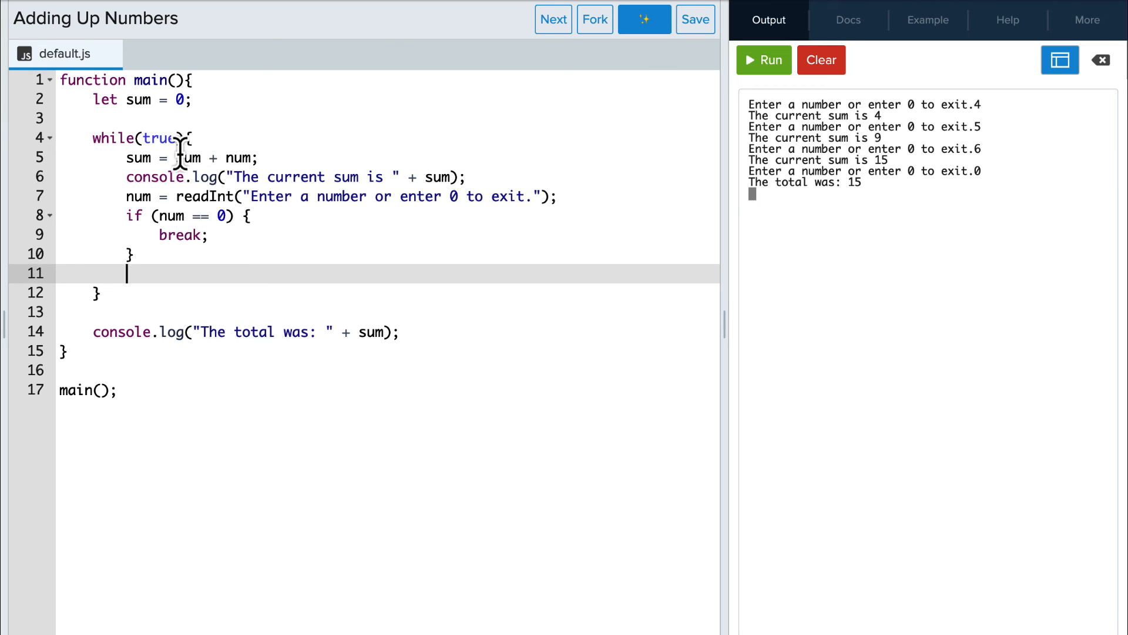
{"action": "mouse_move", "coordinate": [246, 161]}
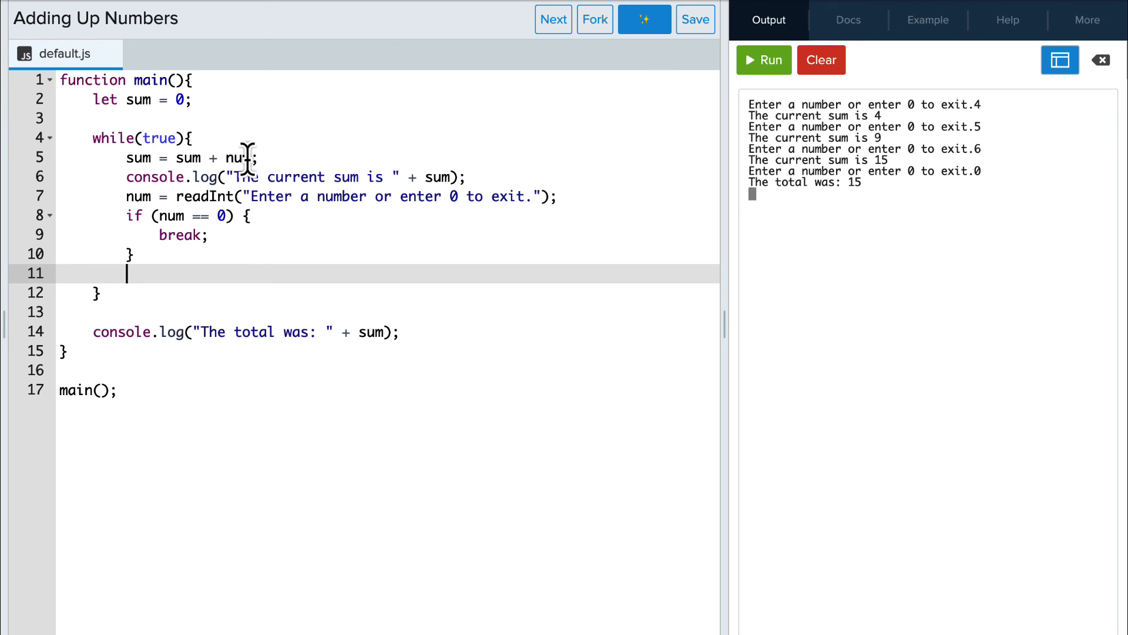
{"action": "mouse_move", "coordinate": [432, 177]}
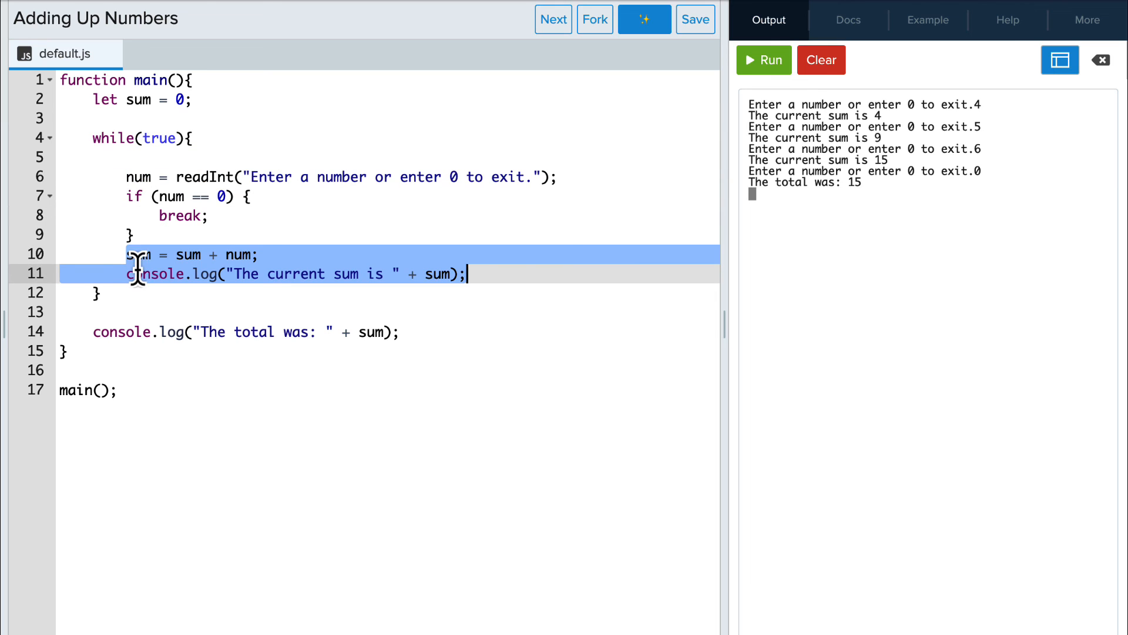
Step: Move the sum update and console.log lines below the if/break block
{"action": "left_click", "coordinate": [286, 274]}
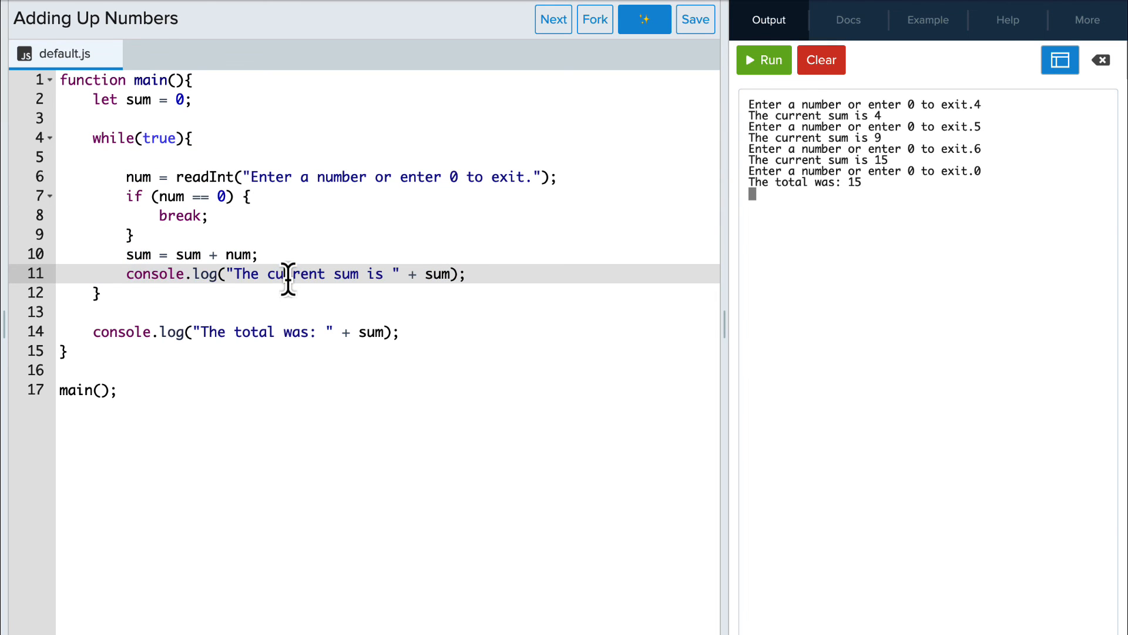
{"action": "mouse_move", "coordinate": [409, 181]}
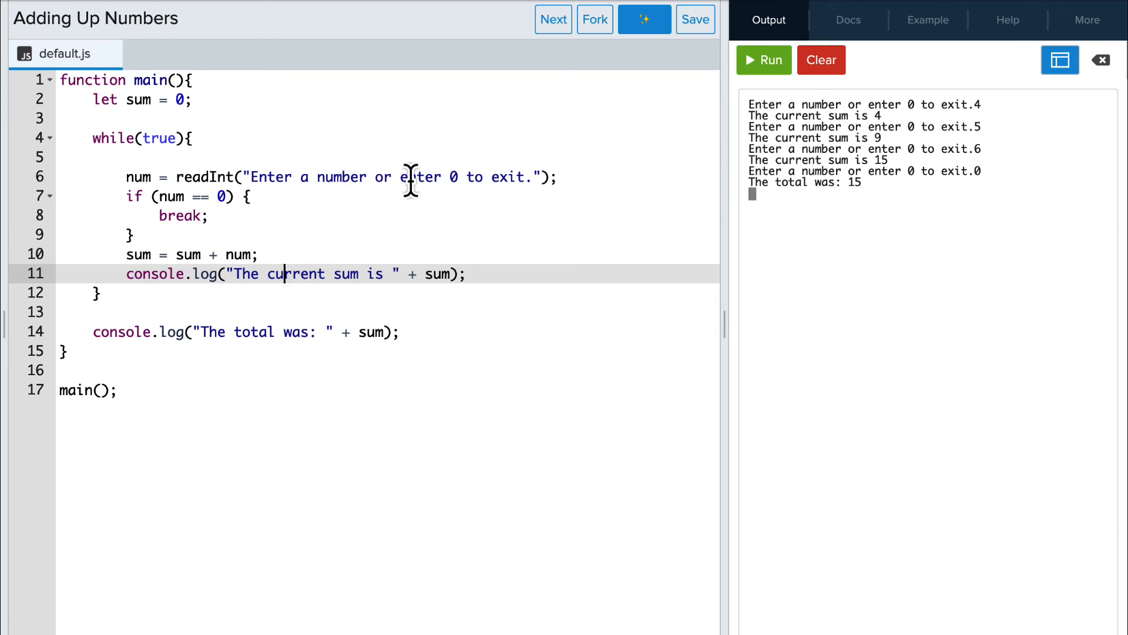
{"action": "mouse_move", "coordinate": [211, 265]}
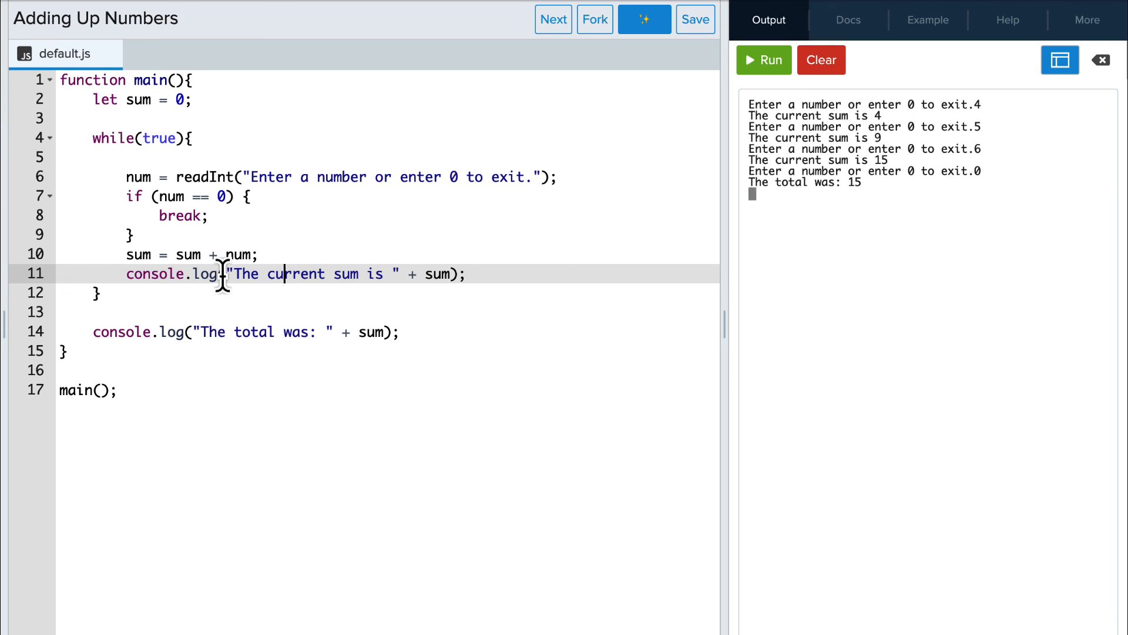
{"action": "mouse_move", "coordinate": [281, 256]}
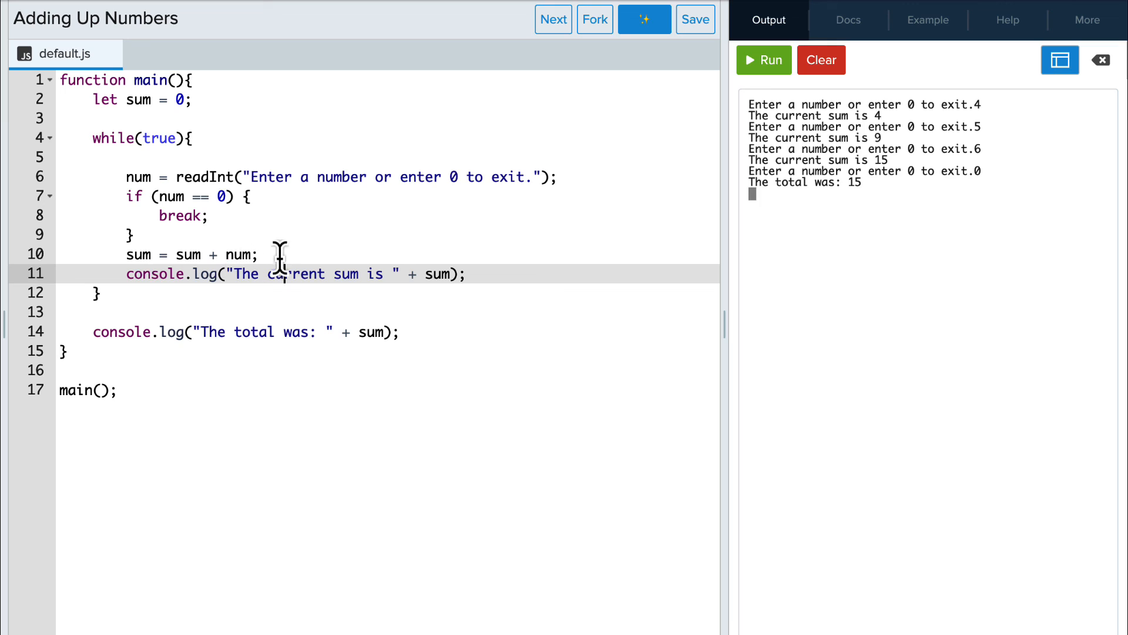
{"action": "mouse_move", "coordinate": [297, 355]}
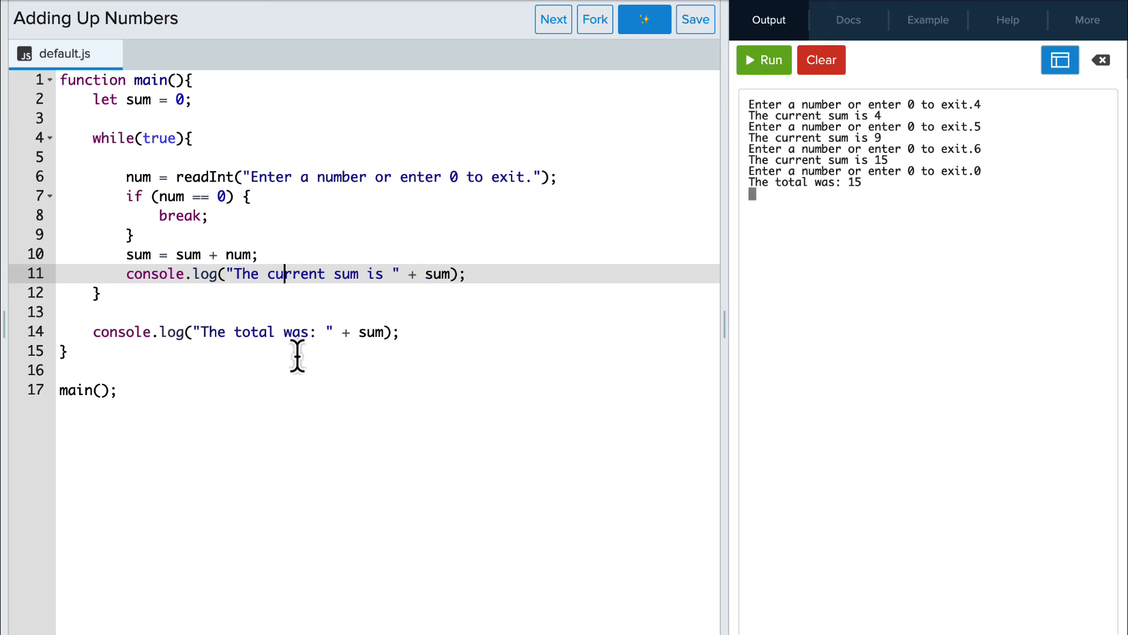
{"action": "mouse_move", "coordinate": [361, 333]}
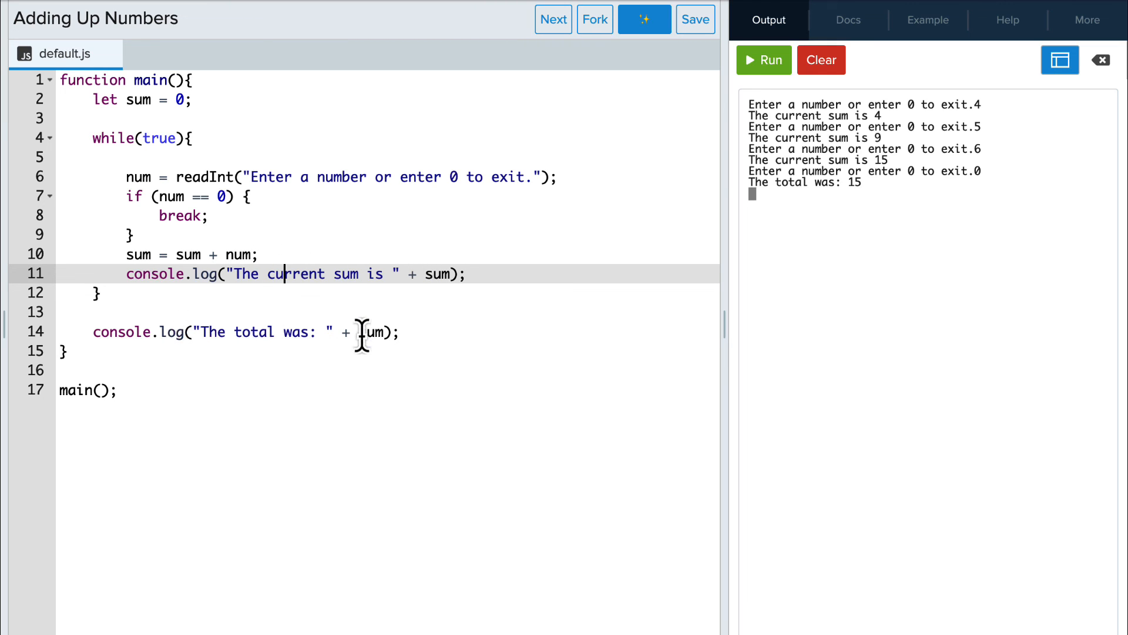
{"action": "mouse_move", "coordinate": [781, 104]}
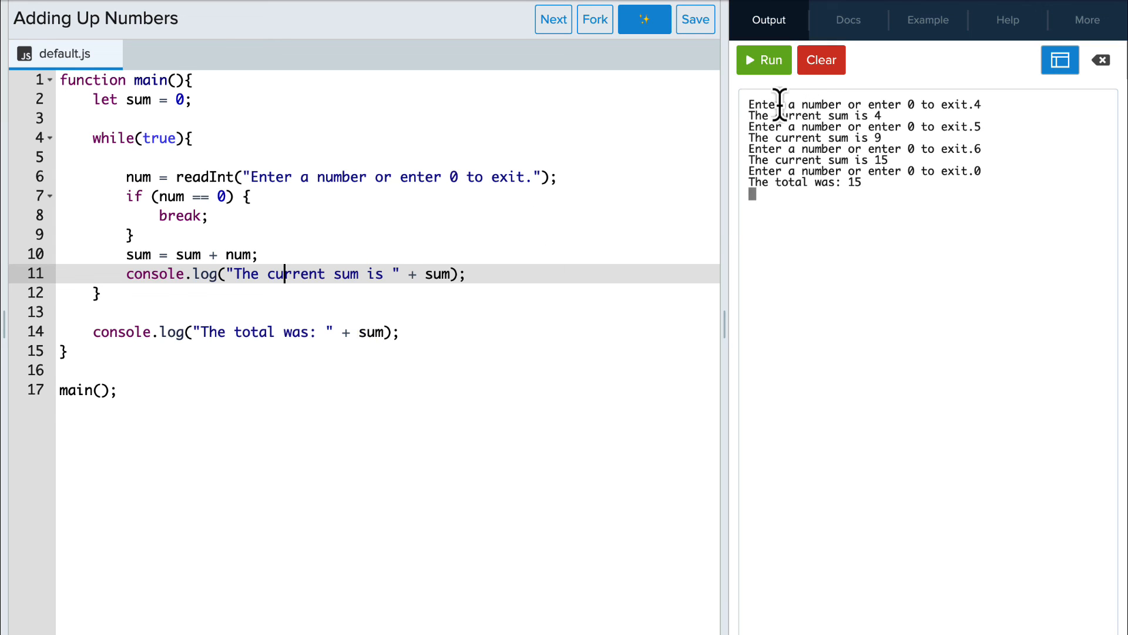
Step: Run, hit the 'num is not defined' error, declare num with let on line 6, and rerun
{"action": "left_click", "coordinate": [763, 60]}
{"action": "type", "text": "4"}
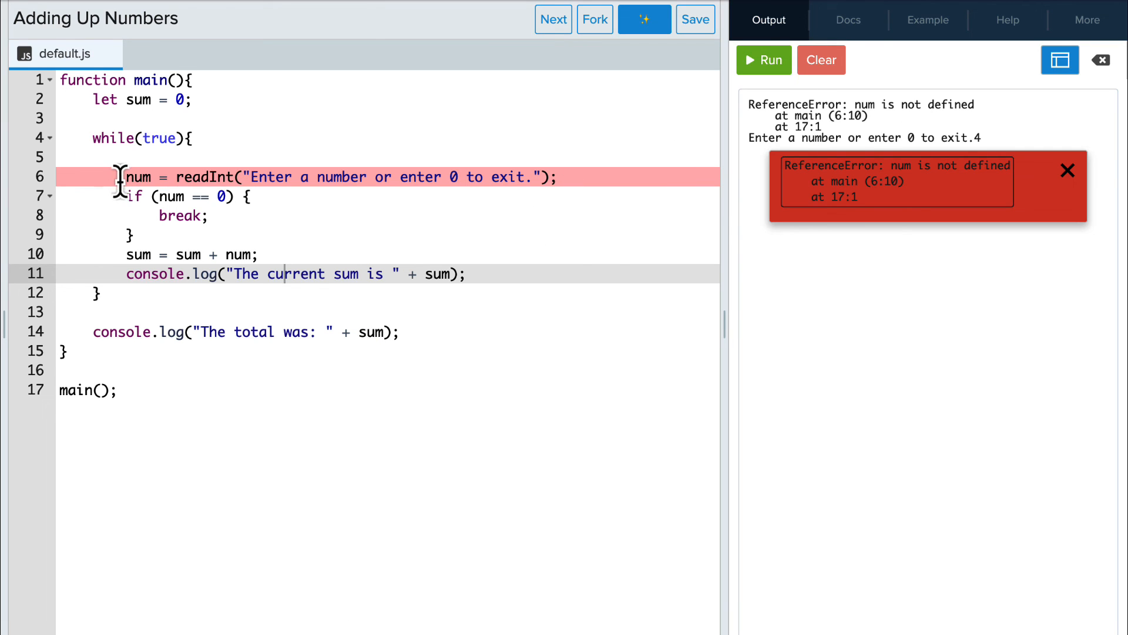
{"action": "type", "text": "let"}
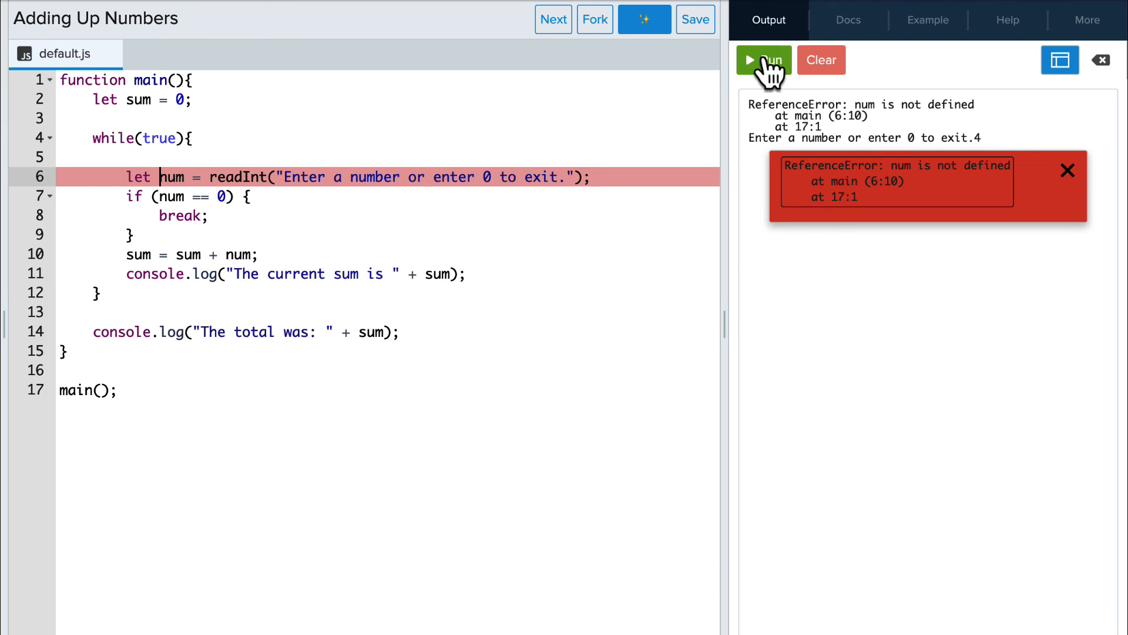
{"action": "left_click", "coordinate": [764, 59]}
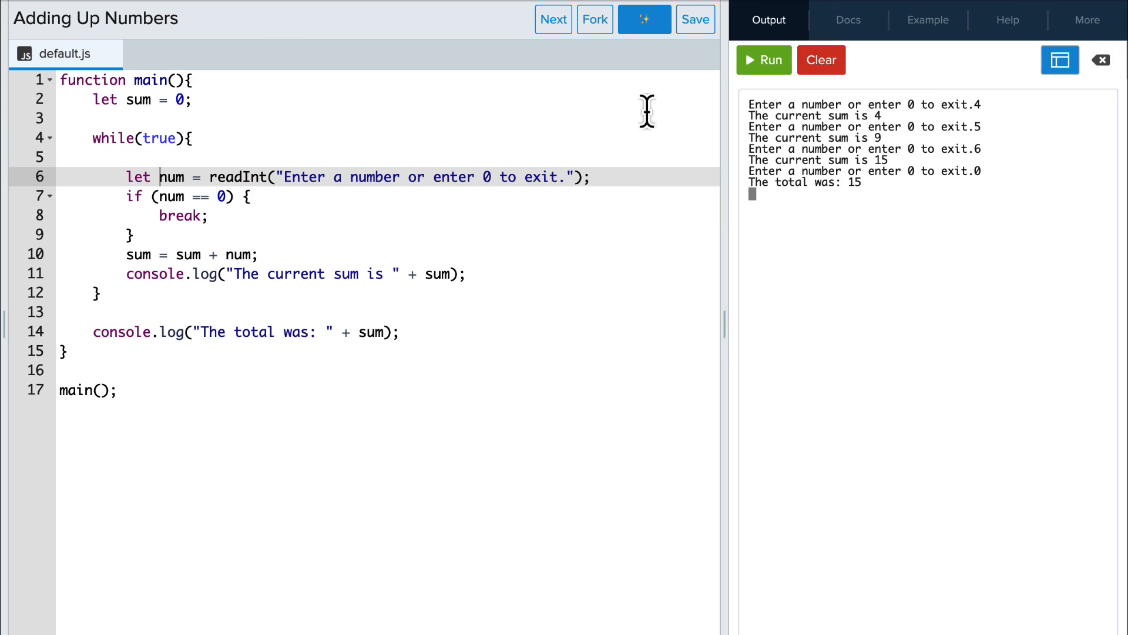
{"action": "mouse_move", "coordinate": [995, 138]}
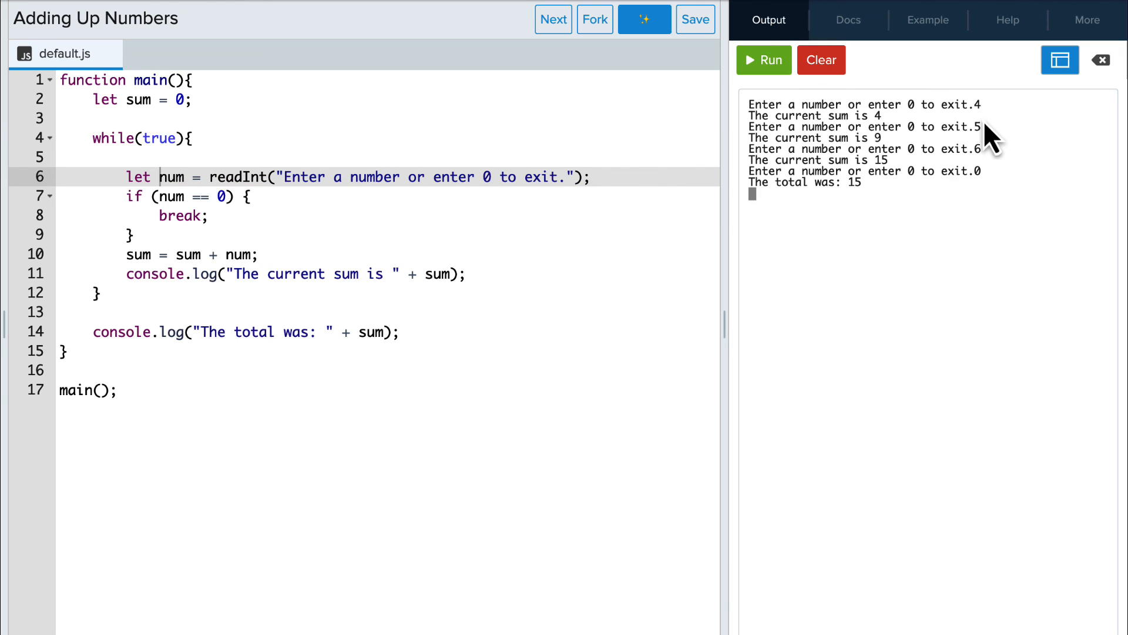
{"action": "mouse_move", "coordinate": [909, 133]}
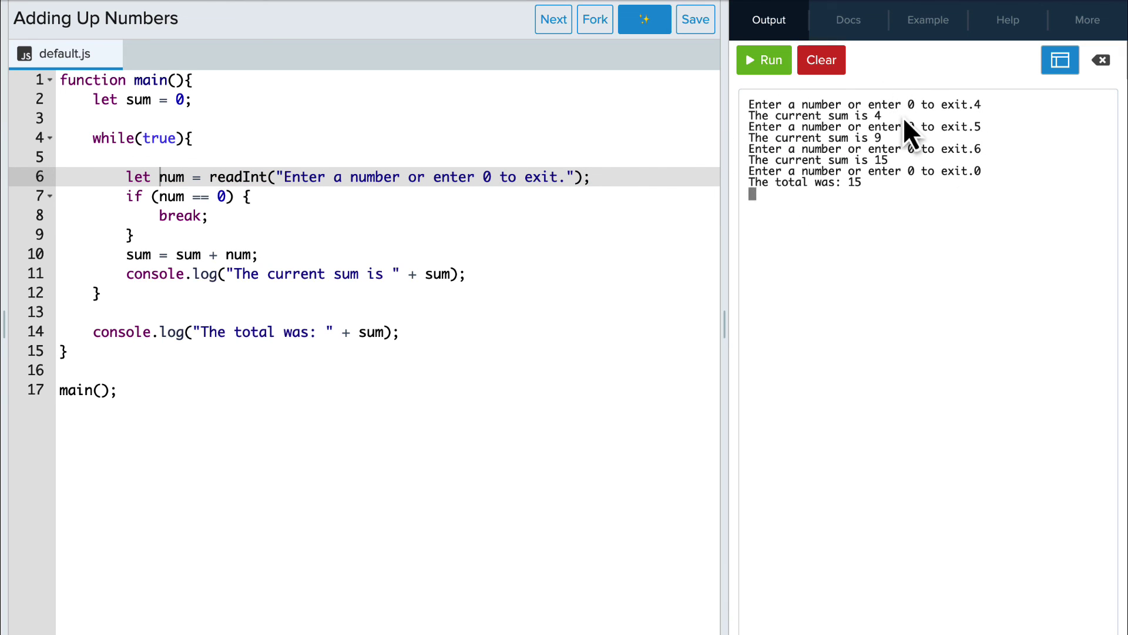
{"action": "mouse_move", "coordinate": [359, 236]}
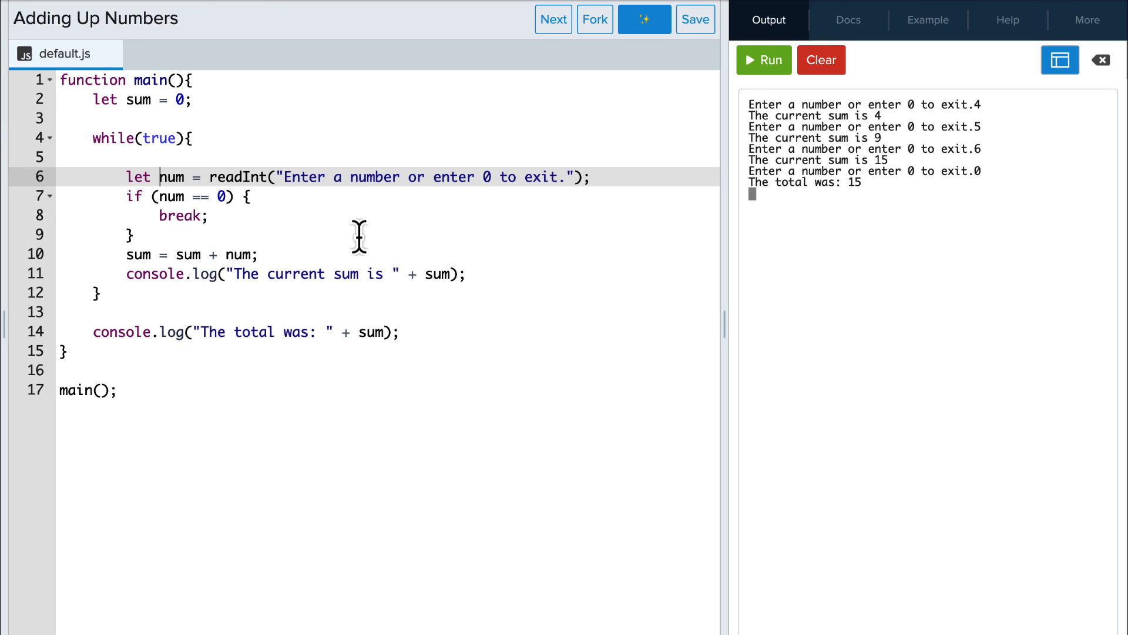
{"action": "mouse_move", "coordinate": [212, 223]}
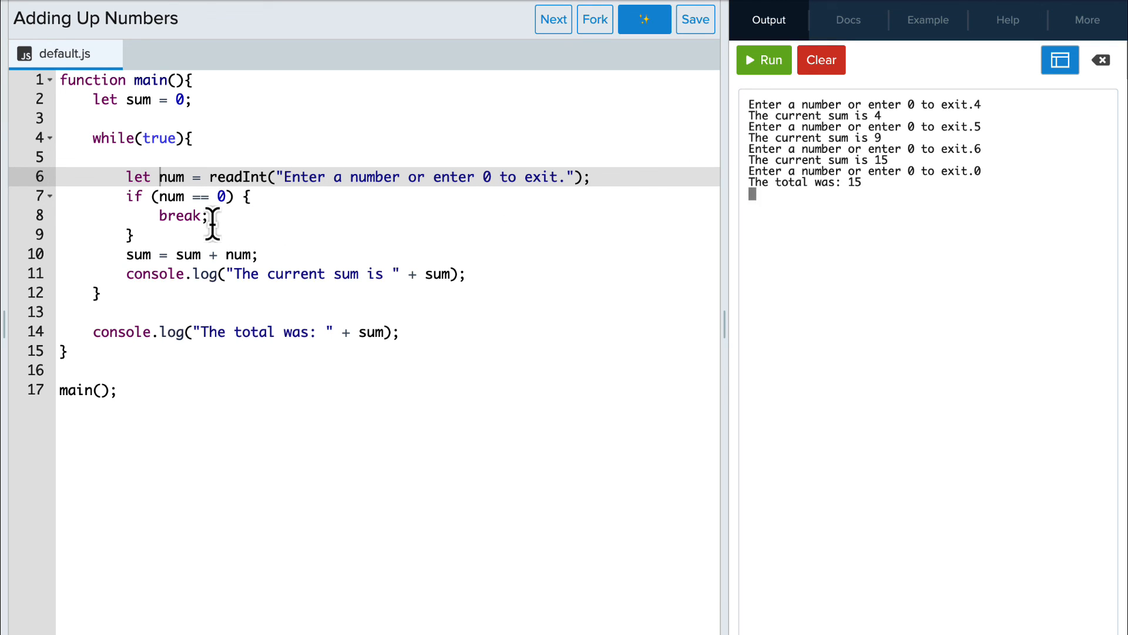
{"action": "mouse_move", "coordinate": [323, 253]}
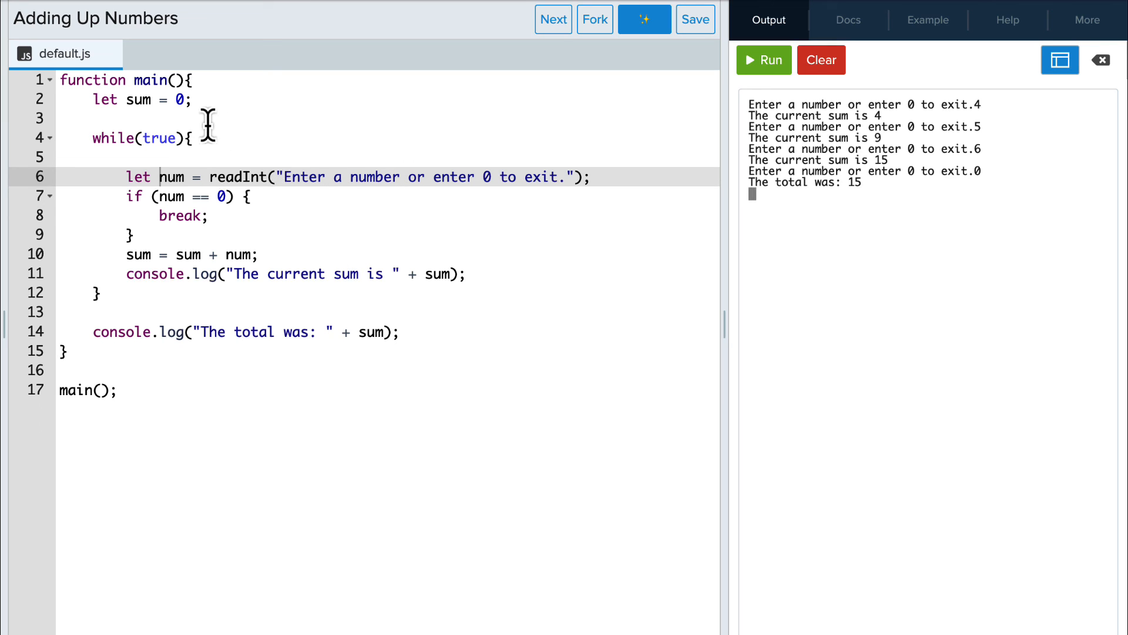
{"action": "mouse_move", "coordinate": [211, 362]}
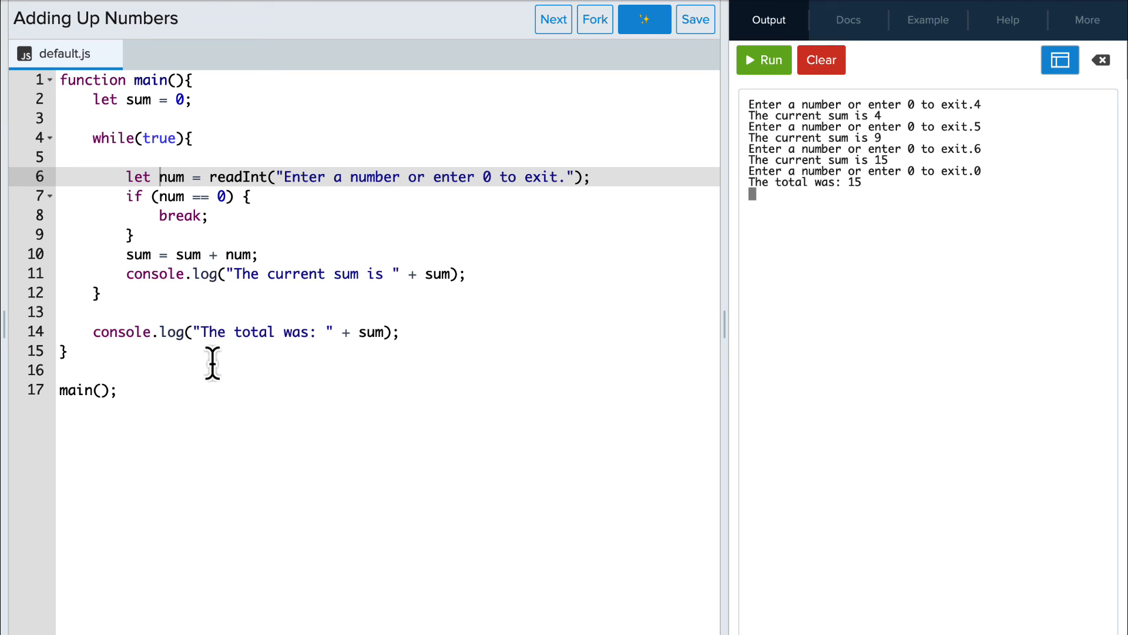